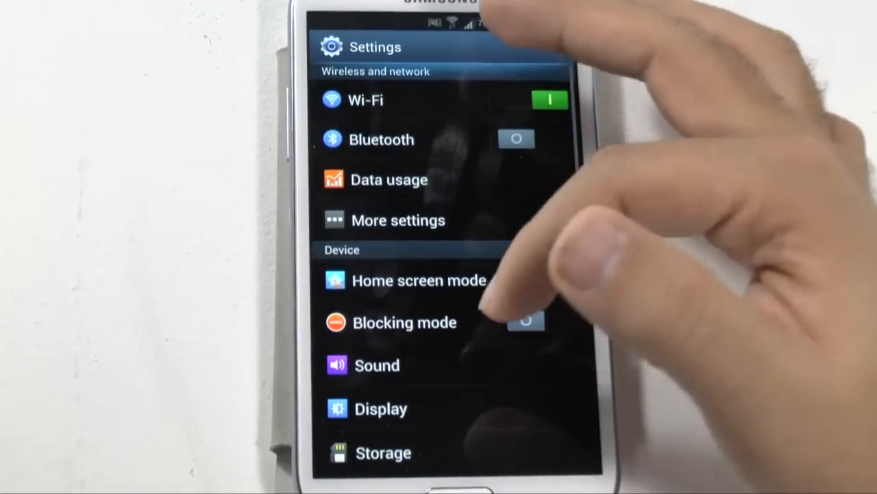
- Scroll to Developer options and open it, triggering the development settings warning
scroll(down, 3)
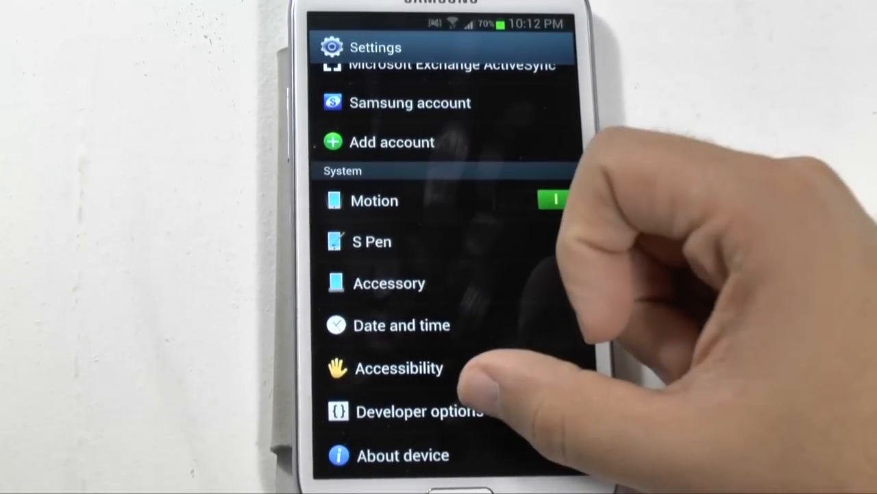
click(419, 412)
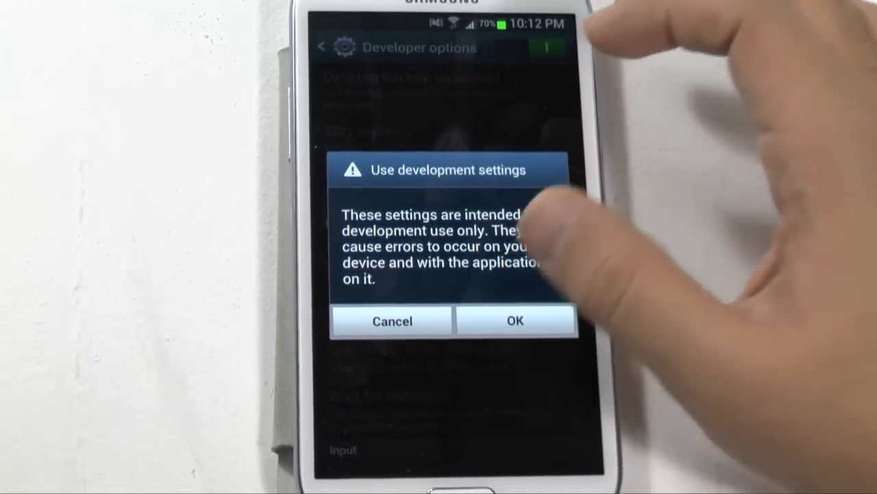
- Accept the development settings warning and scroll through the Developer options list
click(515, 320)
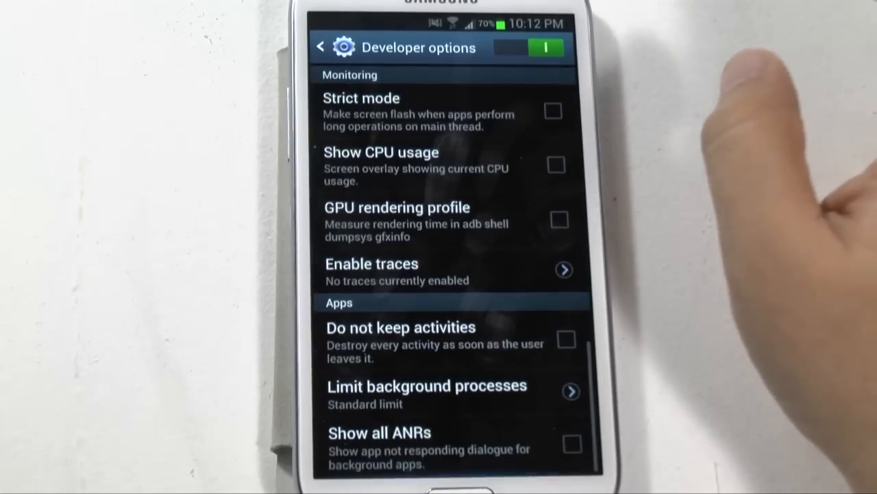
scroll(down, 3)
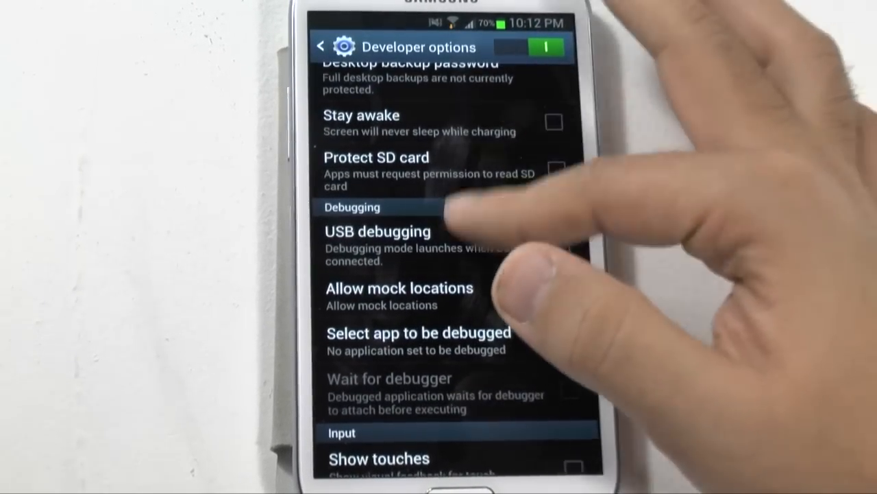
scroll(down, 3)
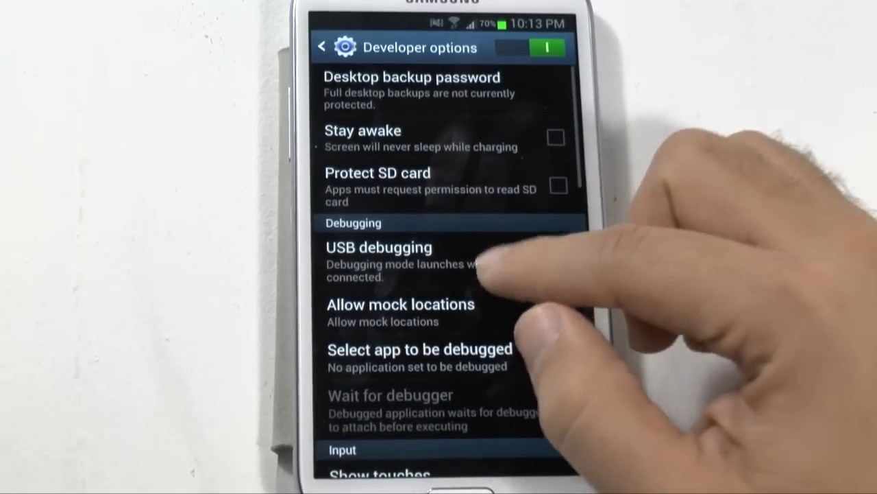
scroll(down, 3)
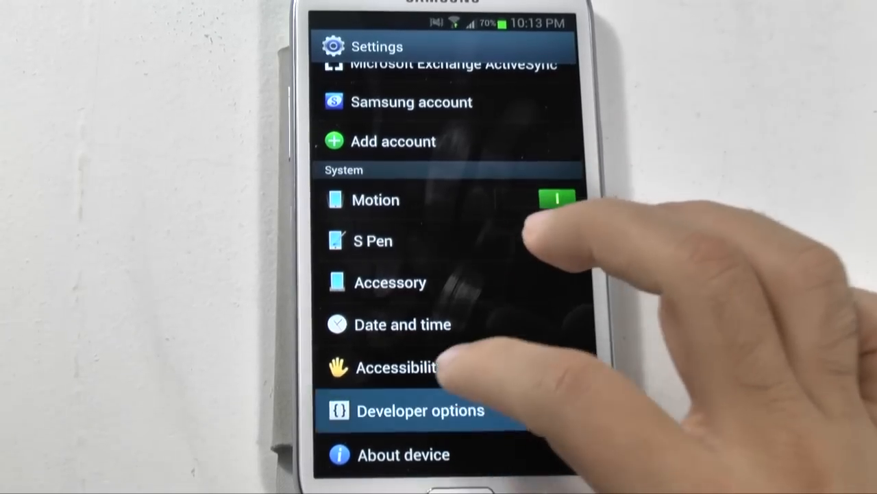
- Set the animation scales in Developer options to 5x and go back to Settings
click(421, 410)
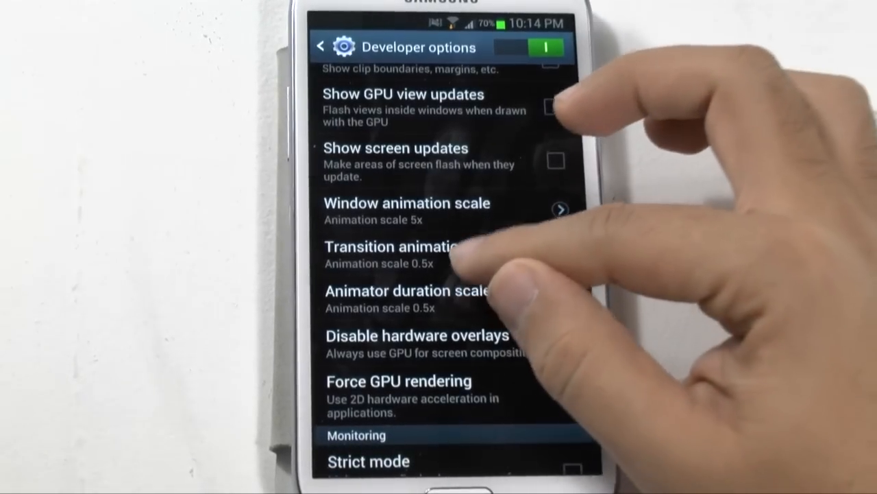
click(394, 253)
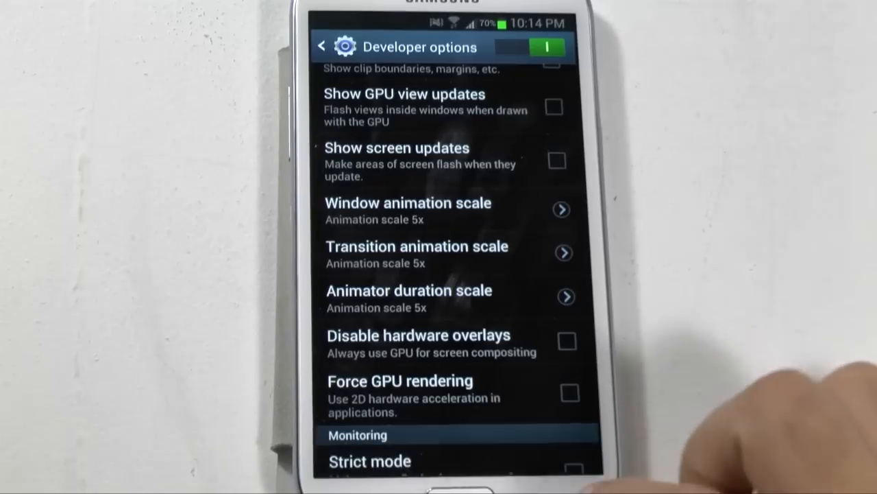
click(321, 47)
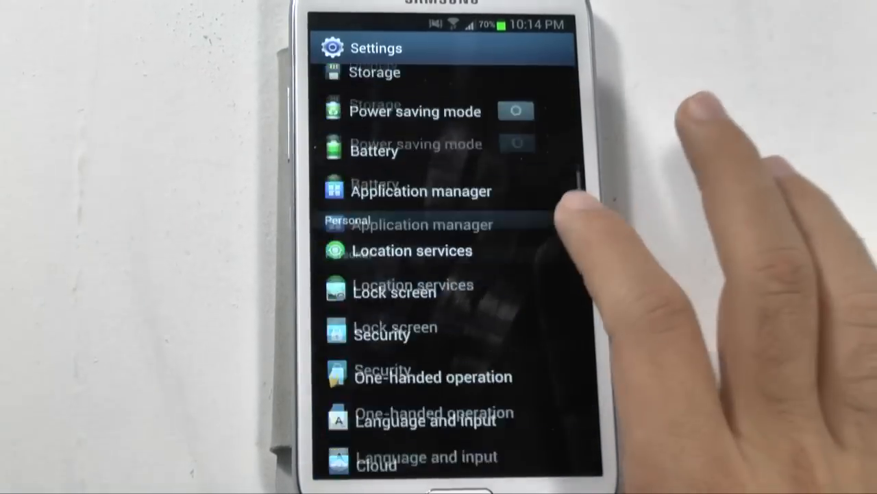
- Switch the window, transition and animator scales to Animation is off, then back out
scroll(down, 3)
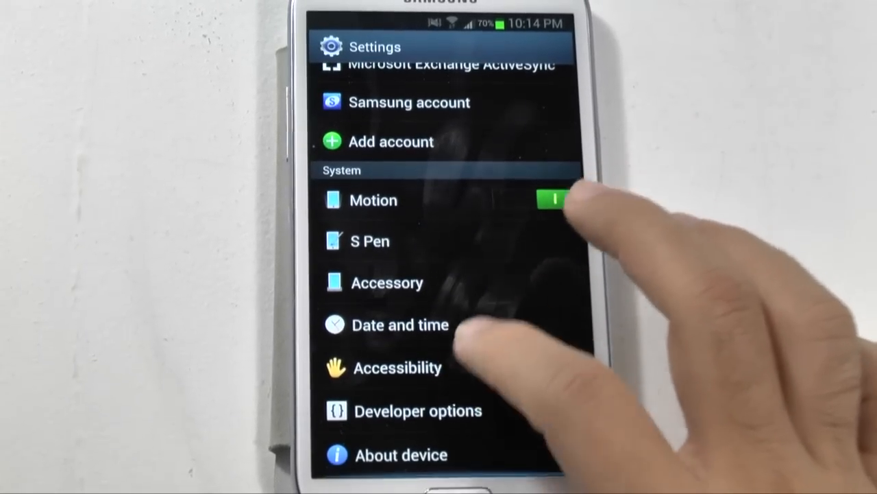
click(419, 410)
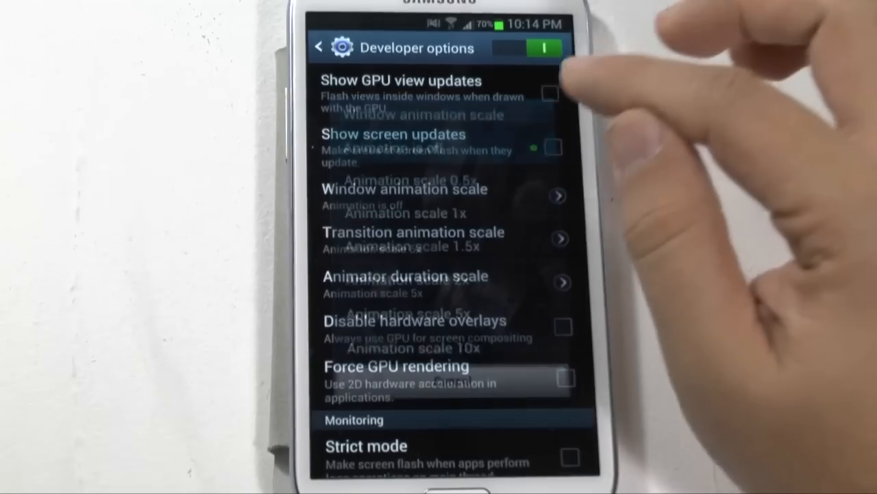
click(413, 231)
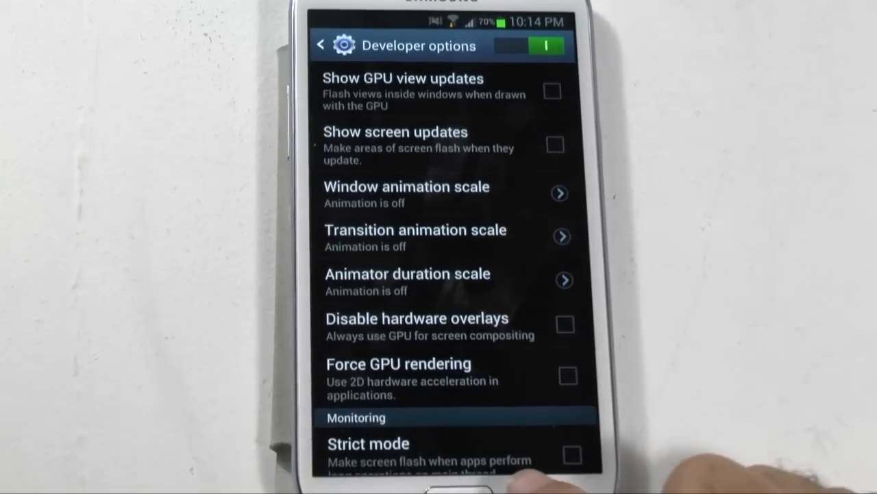
click(321, 45)
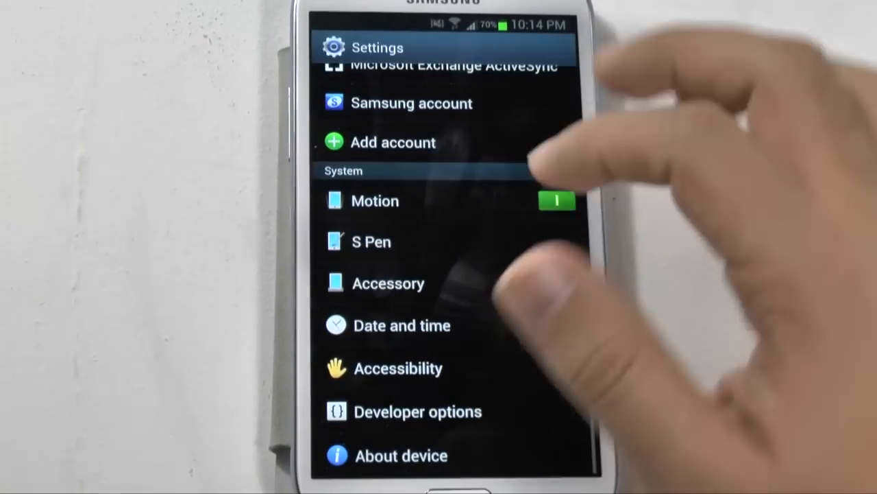
- Reopen Developer options and scroll to check the three scales show Animation is off
click(418, 412)
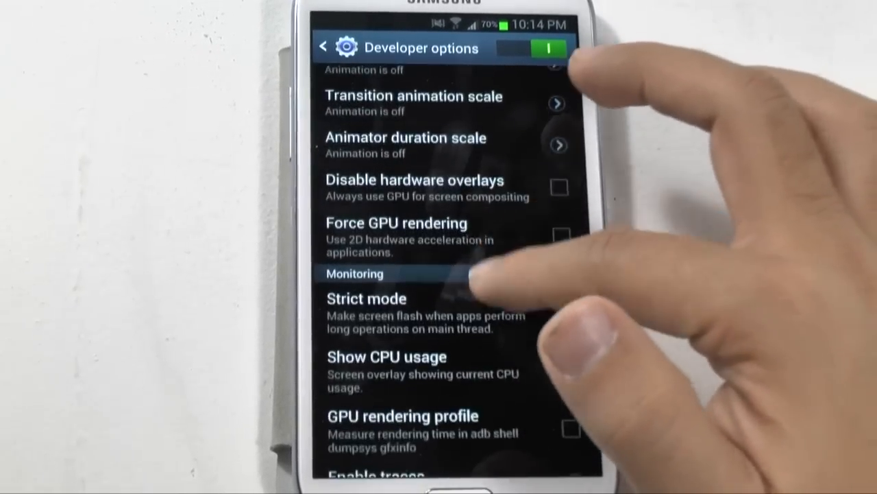
scroll(down, 3)
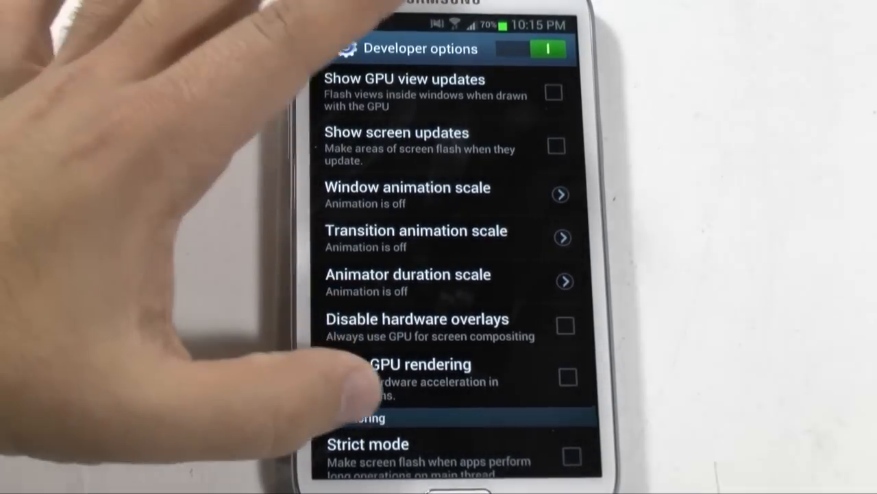
scroll(down, 3)
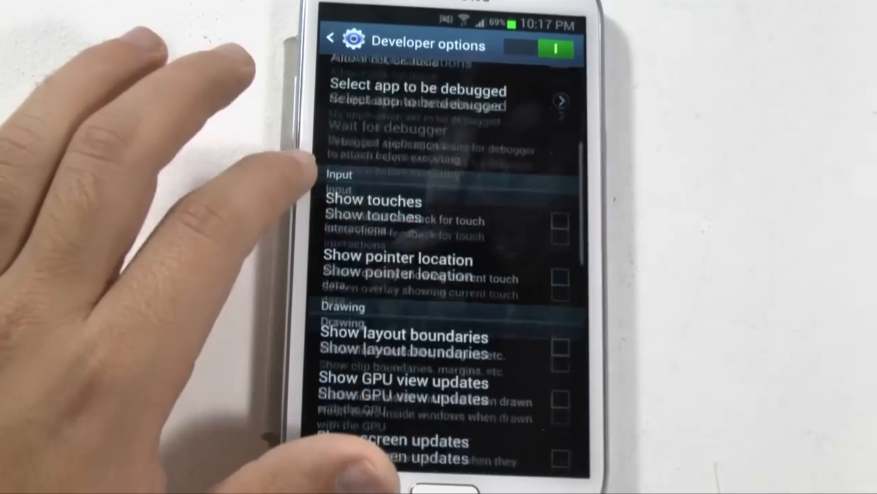
scroll(down, 3)
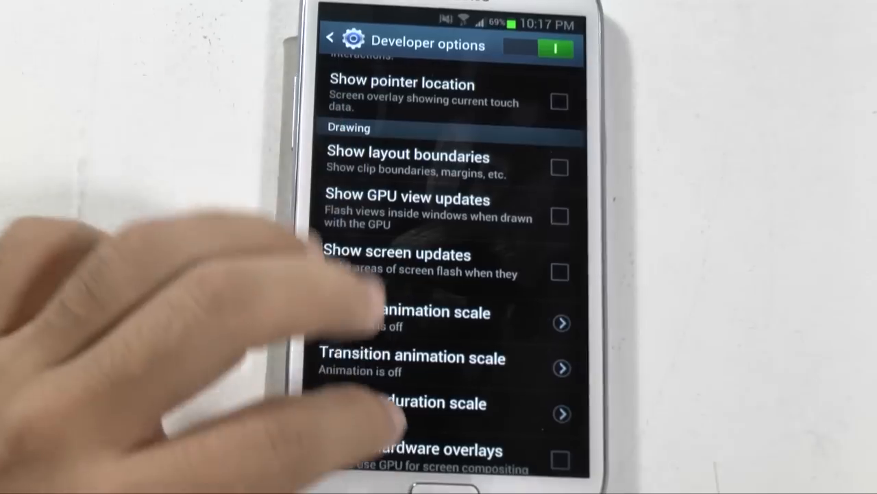